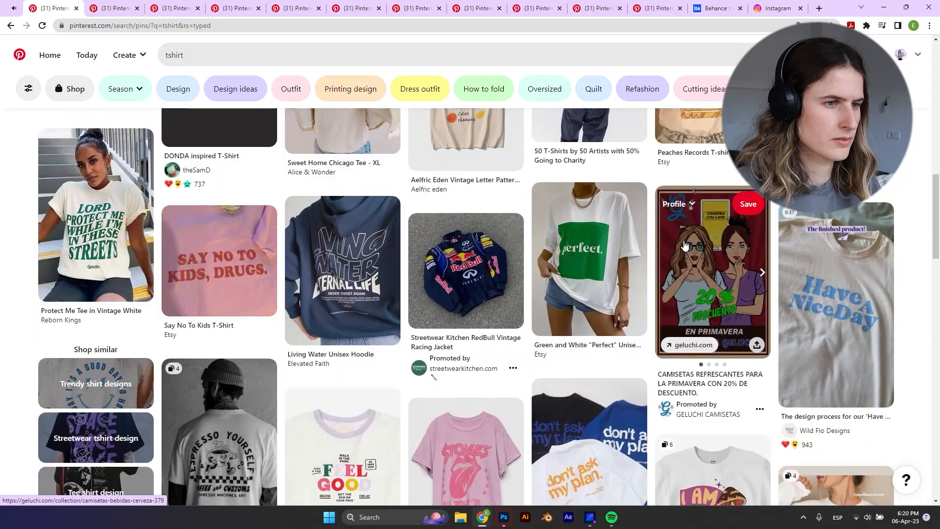
Search 'fruity t-shirt' references and nudge the Planet Disco tee photo left on the moodboard
{"action": "type", "text": "fruity t-shirt"}
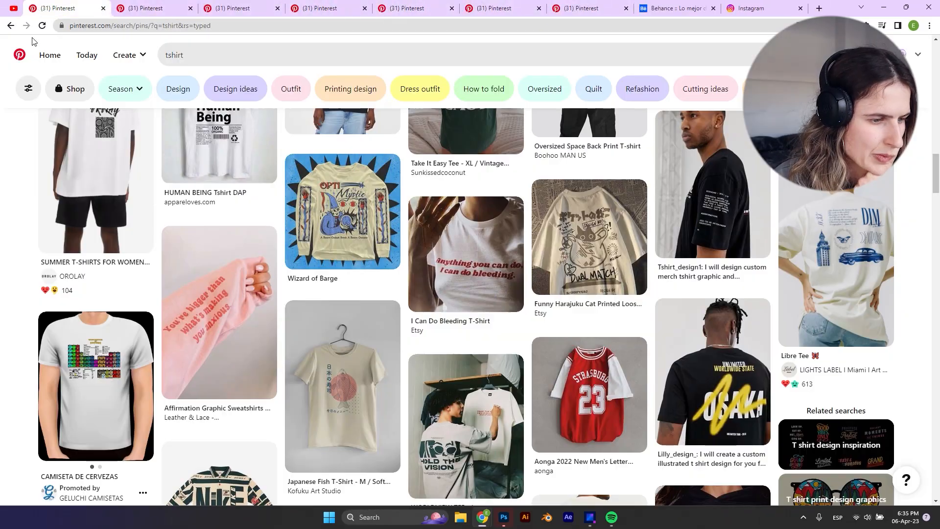
{"action": "scroll", "scroll_direction": "down", "scroll_amount": 3}
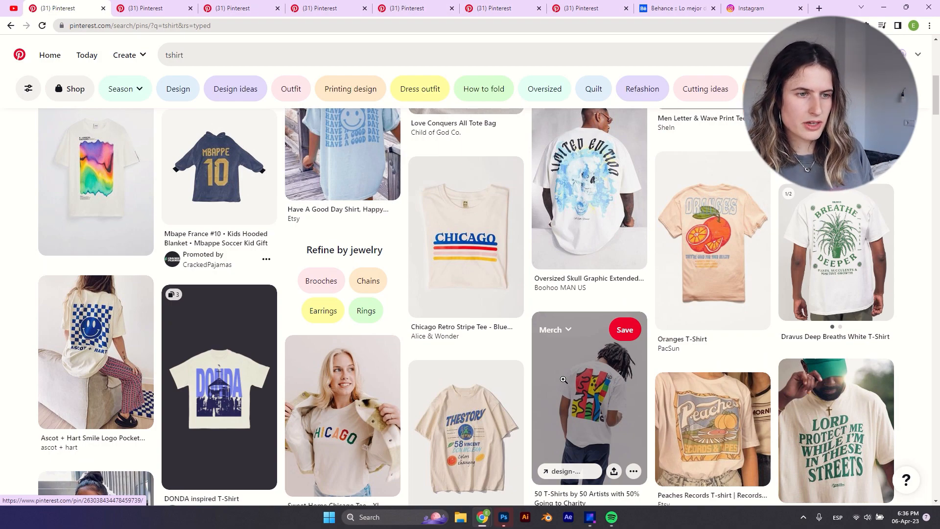
{"action": "left_click", "coordinate": [504, 518]}
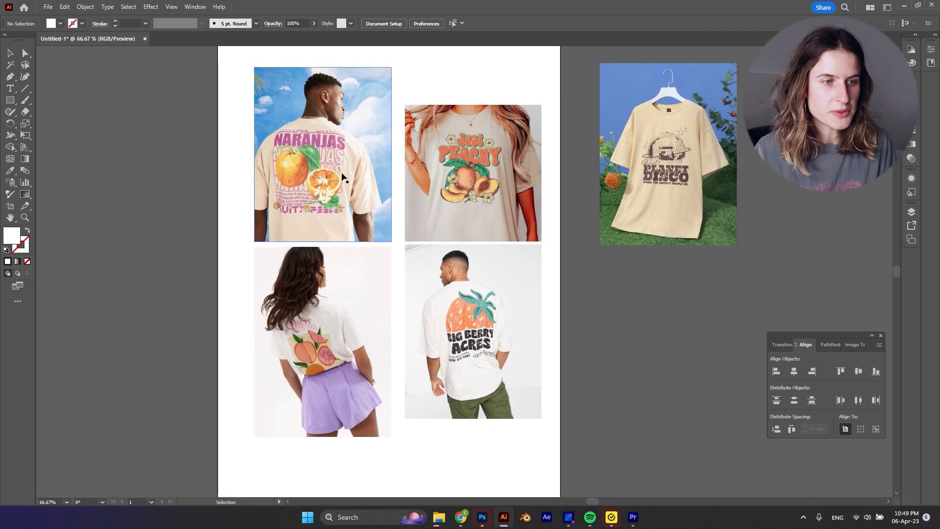
{"action": "left_click", "coordinate": [323, 341]}
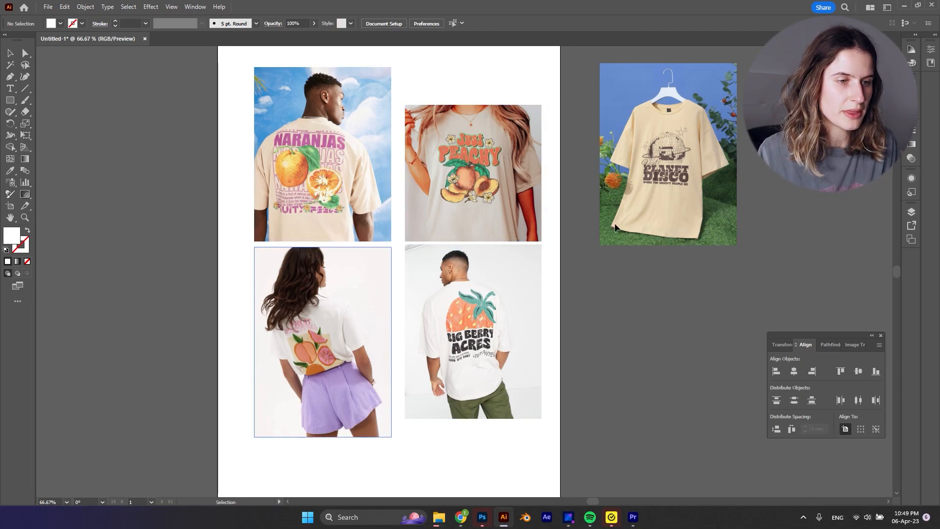
{"action": "left_click_drag", "start_coordinate": [668, 154], "coordinate": [700, 182]}
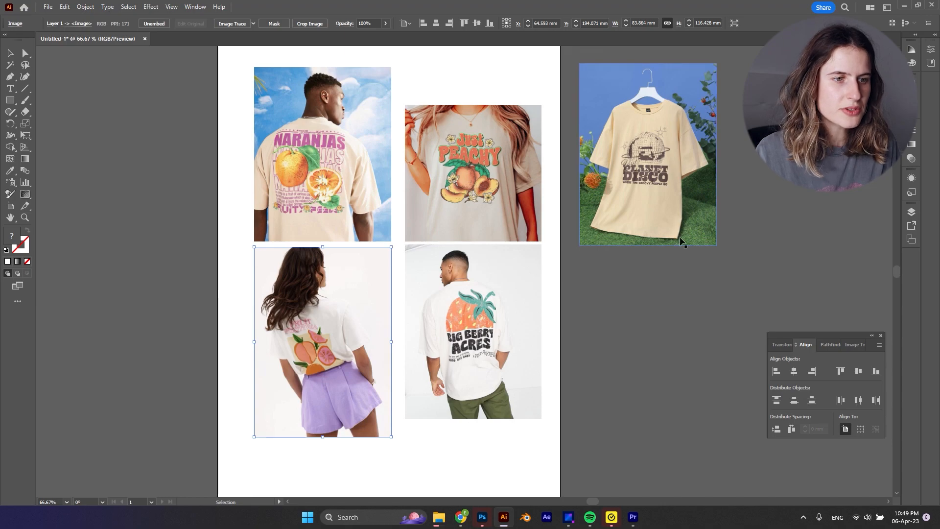
{"action": "left_click", "coordinate": [638, 322]}
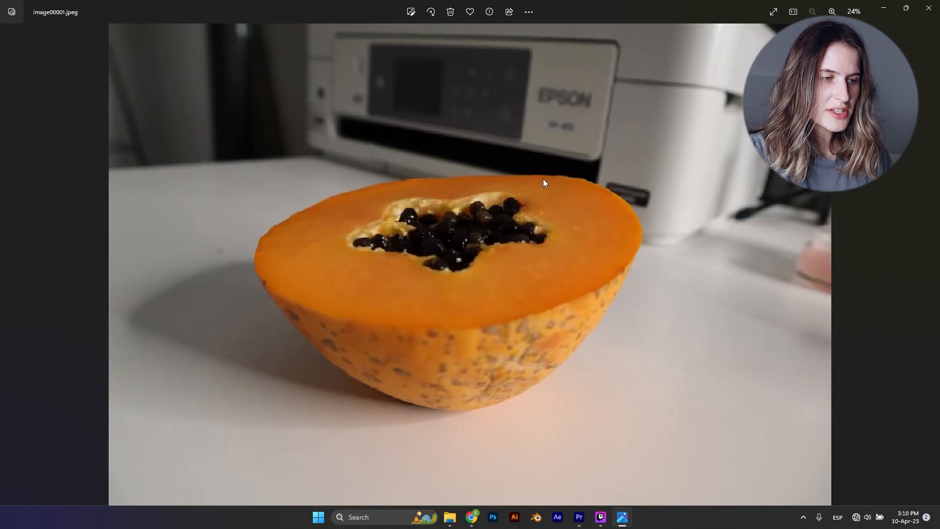
Advance to the halved papaya reference photo in Photos
{"action": "key", "text": "Right"}
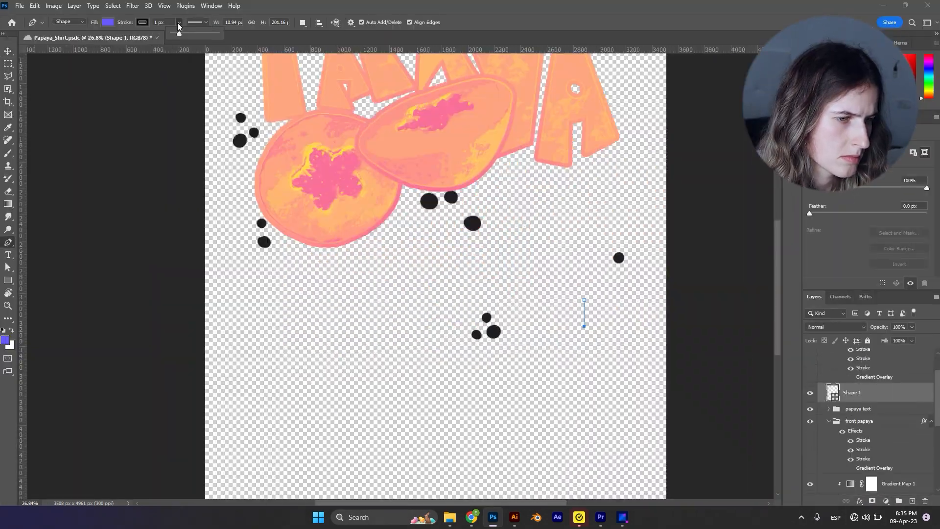
Paste the checkered artwork from Illustrator into the design as a Smart Object
{"action": "key", "text": "ctrl+v"}
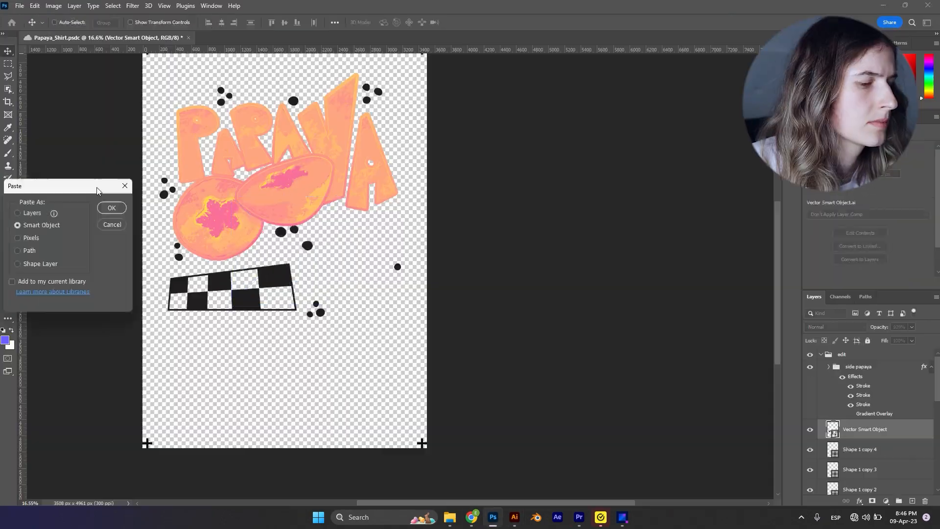
{"action": "left_click", "coordinate": [112, 208]}
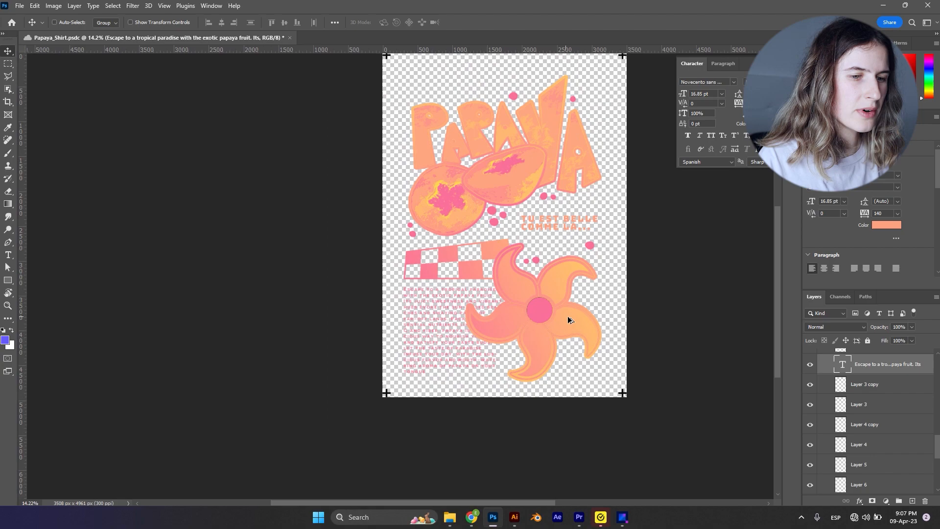
Scroll down the canvas to the print's lower right area
{"action": "scroll", "scroll_direction": "down", "scroll_amount": 3}
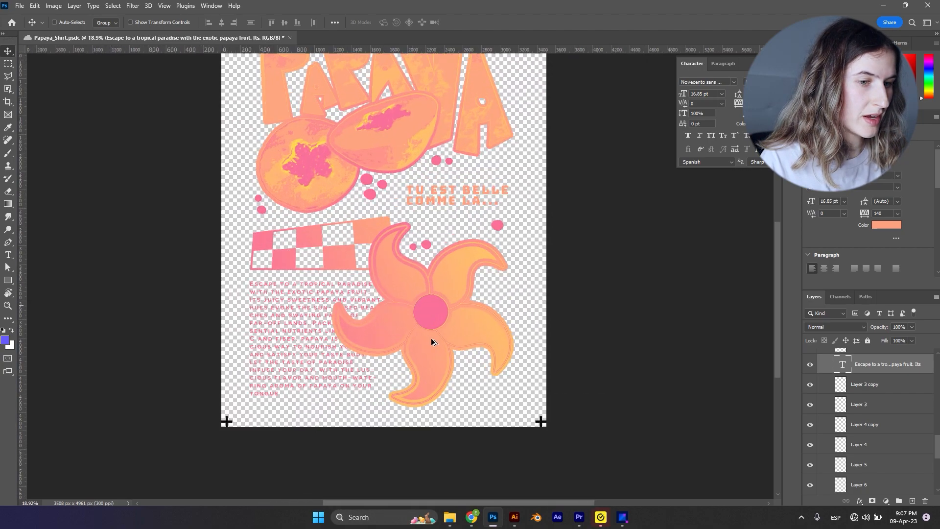
{"action": "scroll", "scroll_direction": "down", "scroll_amount": 3}
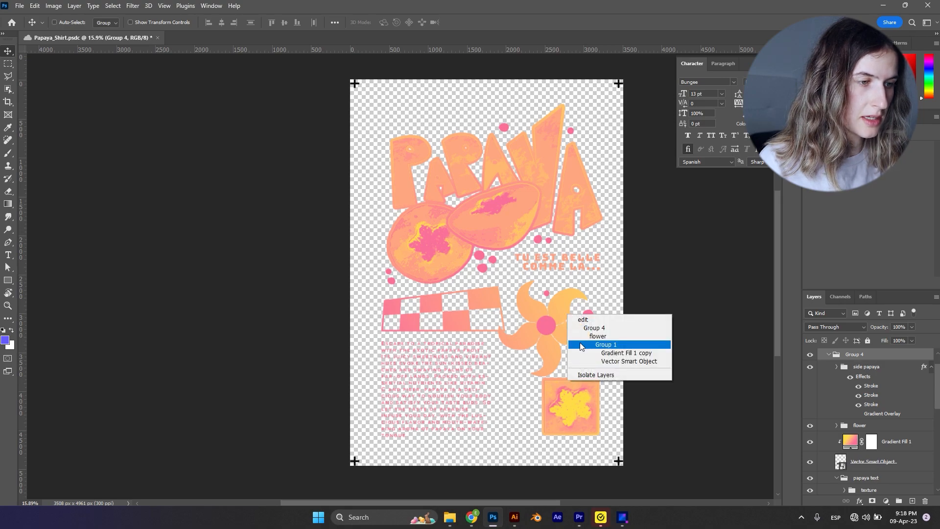
Move the shrunken flower onto the checkered strip, then select the French tagline layer
{"action": "left_click", "coordinate": [597, 336]}
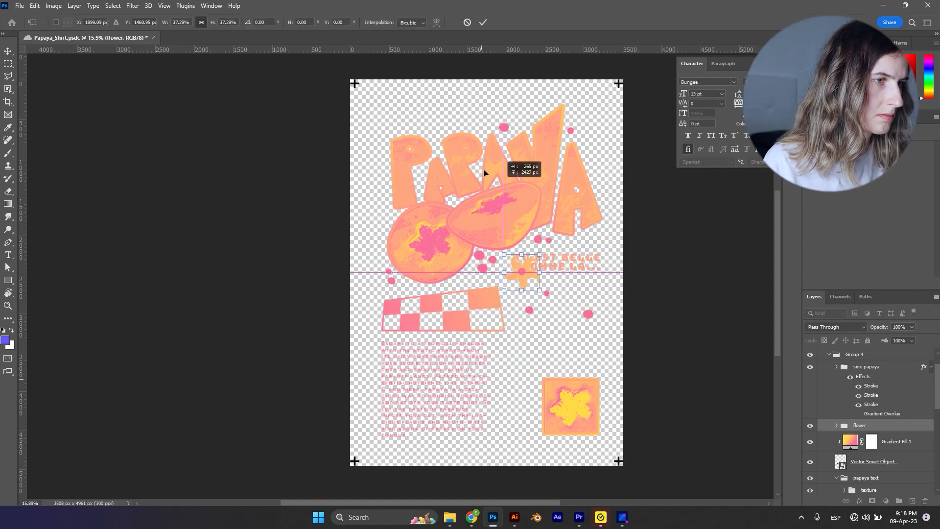
{"action": "left_click_drag", "start_coordinate": [522, 273], "coordinate": [404, 321]}
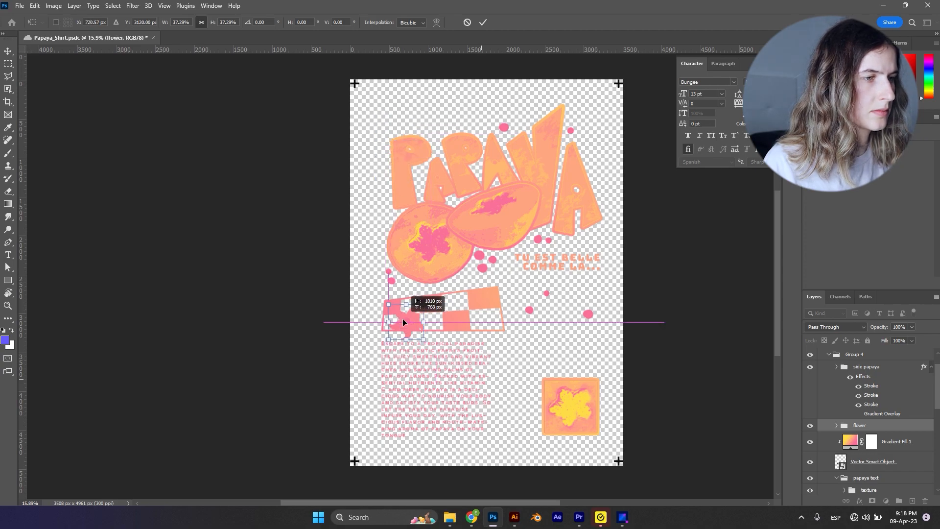
{"action": "left_click_drag", "start_coordinate": [401, 321], "coordinate": [522, 354]}
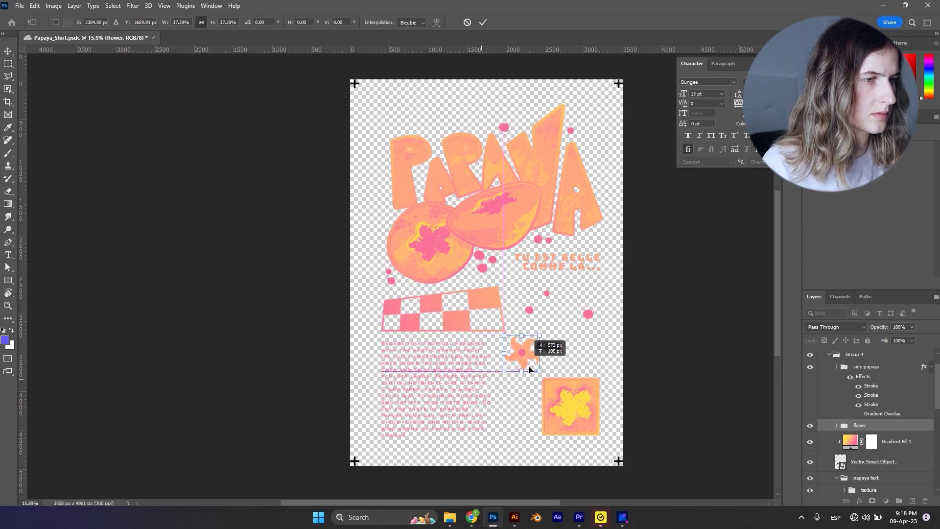
{"action": "left_click_drag", "start_coordinate": [522, 351], "coordinate": [594, 255]}
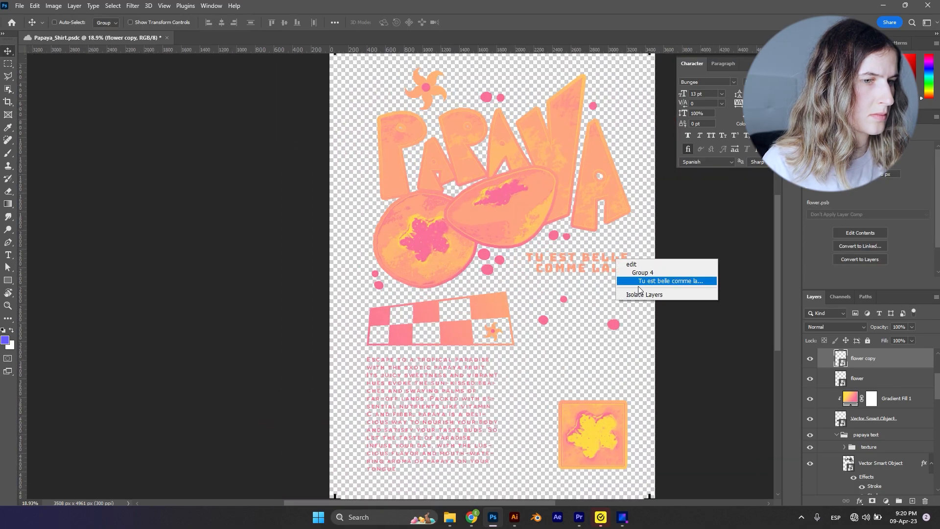
{"action": "left_click", "coordinate": [669, 281]}
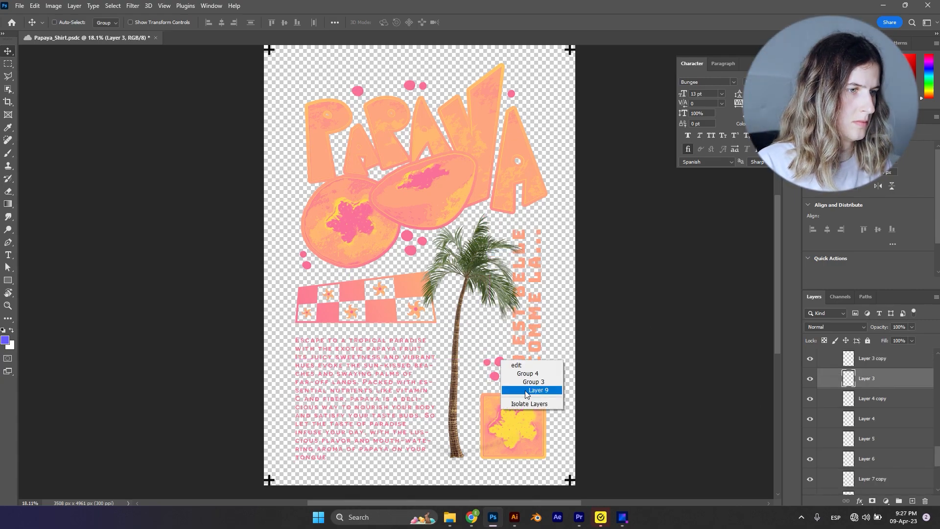
Select the palm tree layer and start adding recolouring adjustment layers above it
{"action": "left_click", "coordinate": [533, 390]}
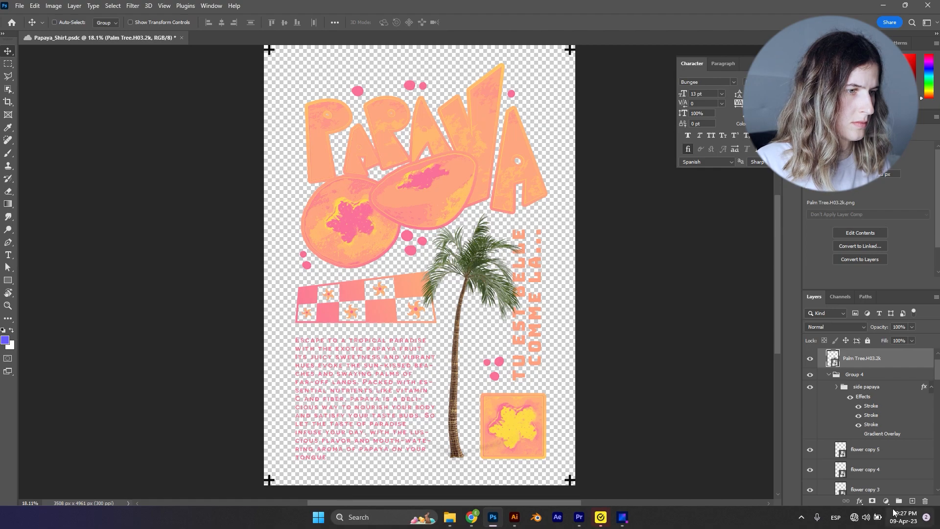
{"action": "left_click", "coordinate": [886, 501]}
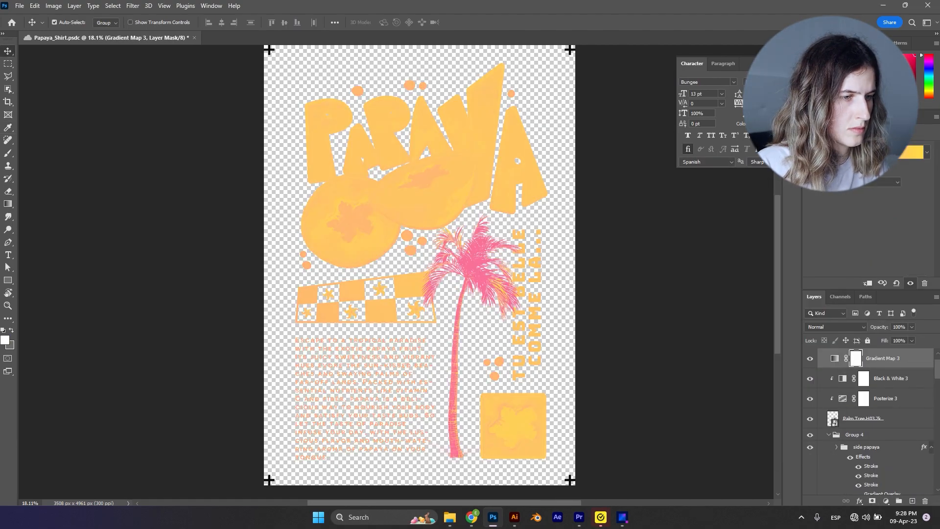
Clip the gradient map to the palm tree and confirm a pink-orange gradient fill
{"action": "left_click", "coordinate": [862, 418]}
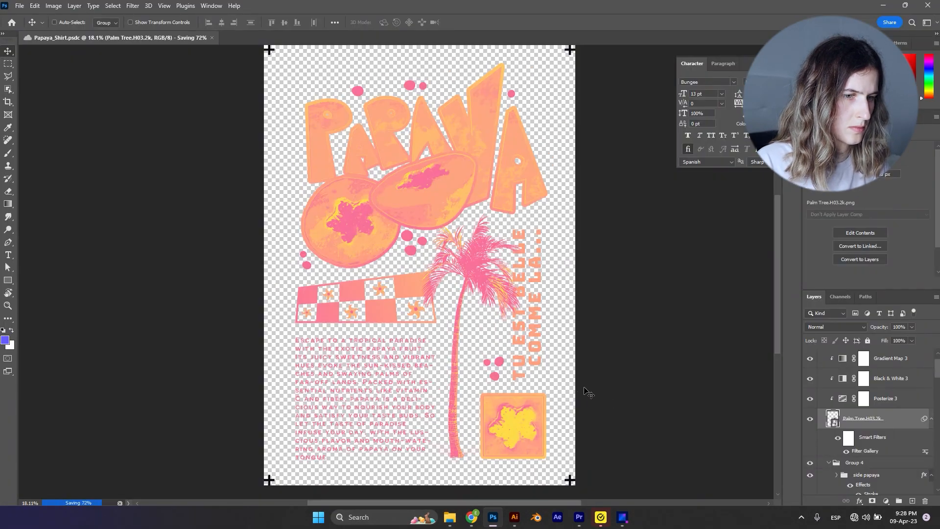
{"action": "left_click", "coordinate": [675, 165]}
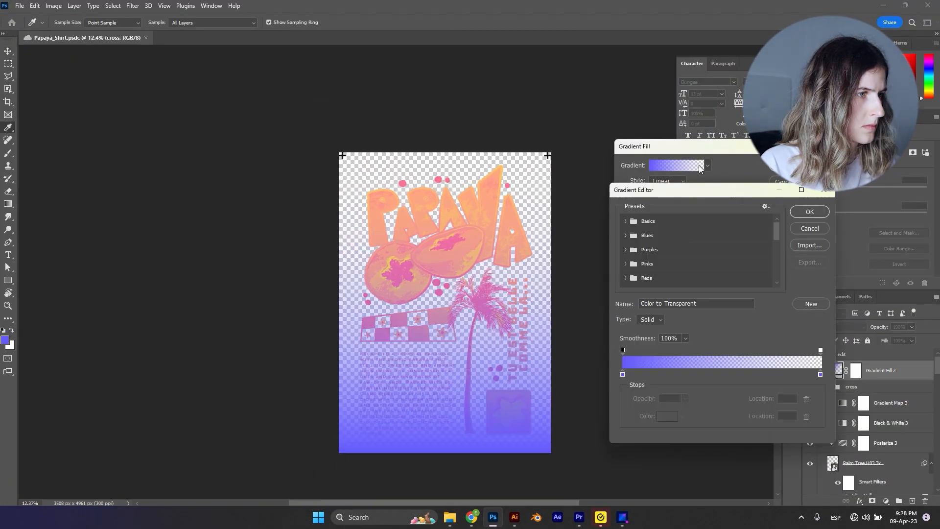
{"action": "left_click", "coordinate": [810, 211]}
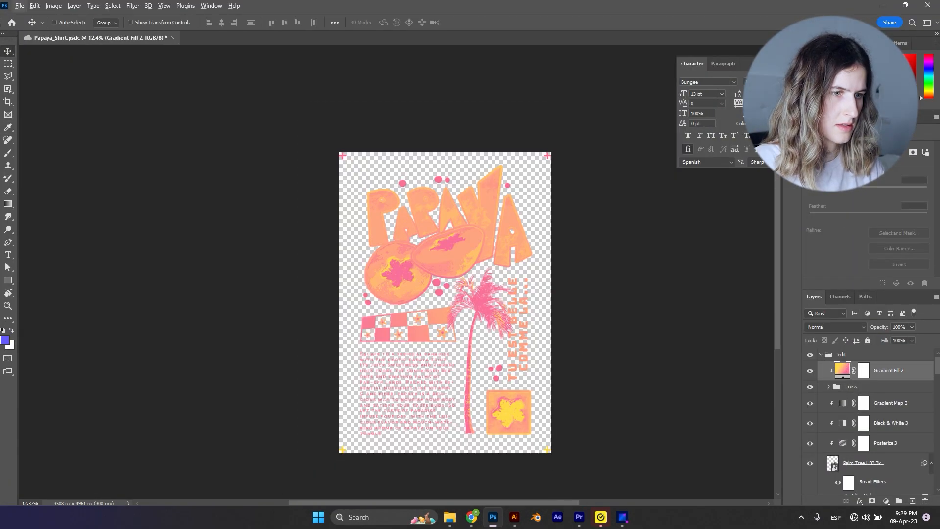
{"action": "mouse_move", "coordinate": [345, 285]}
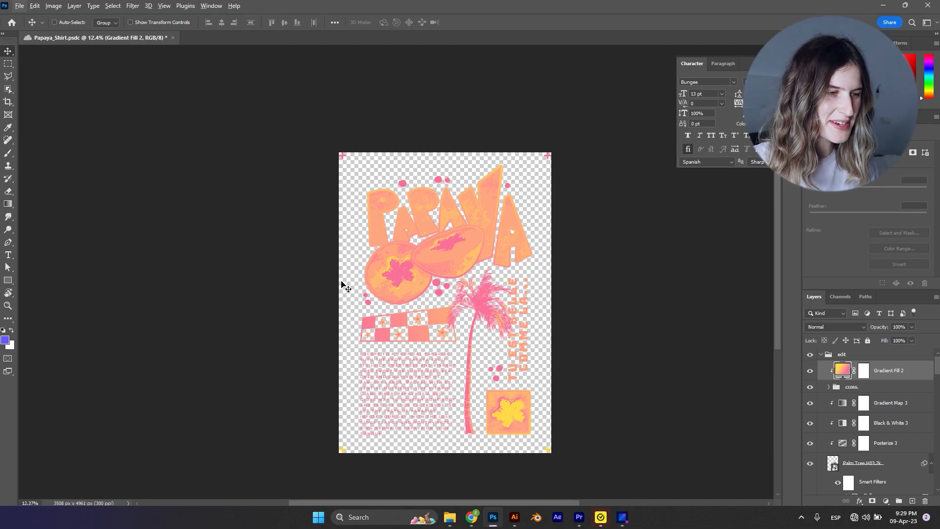
{"action": "mouse_move", "coordinate": [334, 280]}
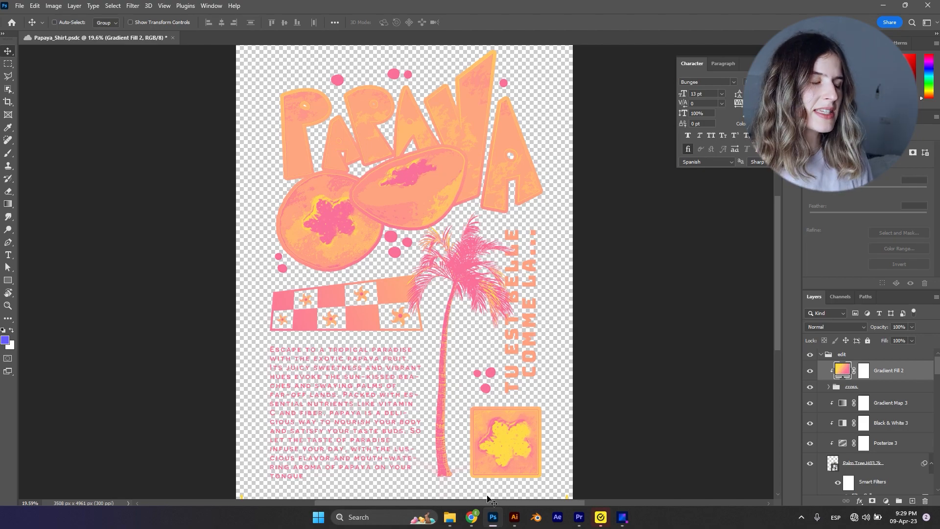
{"action": "mouse_move", "coordinate": [485, 506]}
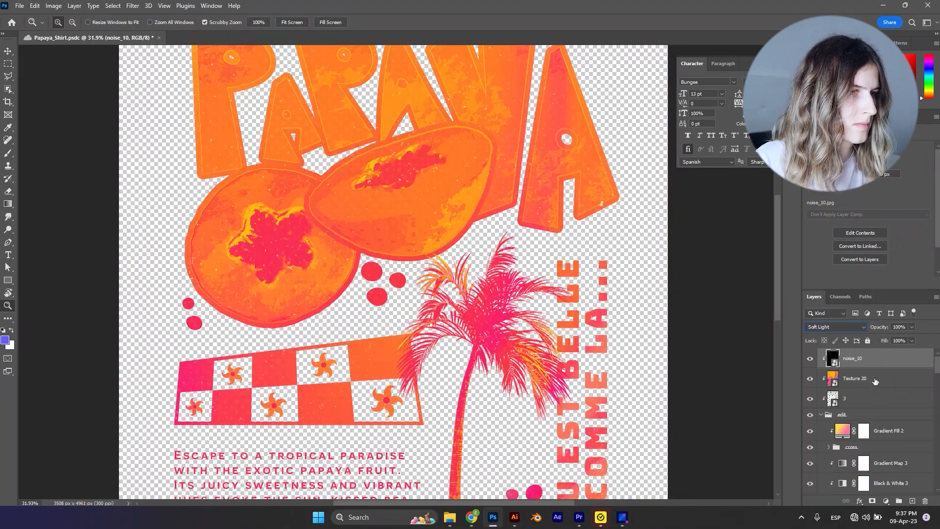
Blend the noise_5 texture in Vivid Light and lower its opacity to 14%
{"action": "left_click", "coordinate": [834, 326]}
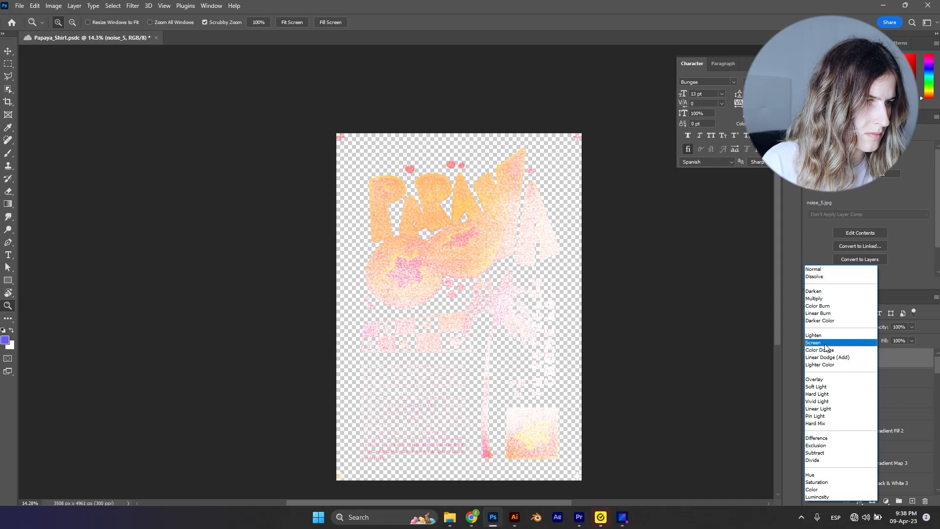
{"action": "left_click", "coordinate": [817, 402]}
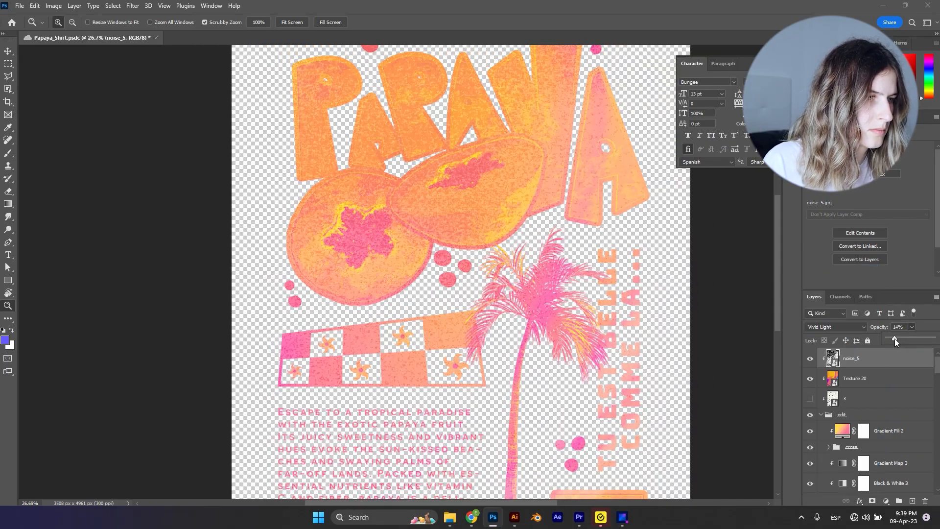
{"action": "left_click", "coordinate": [835, 326]}
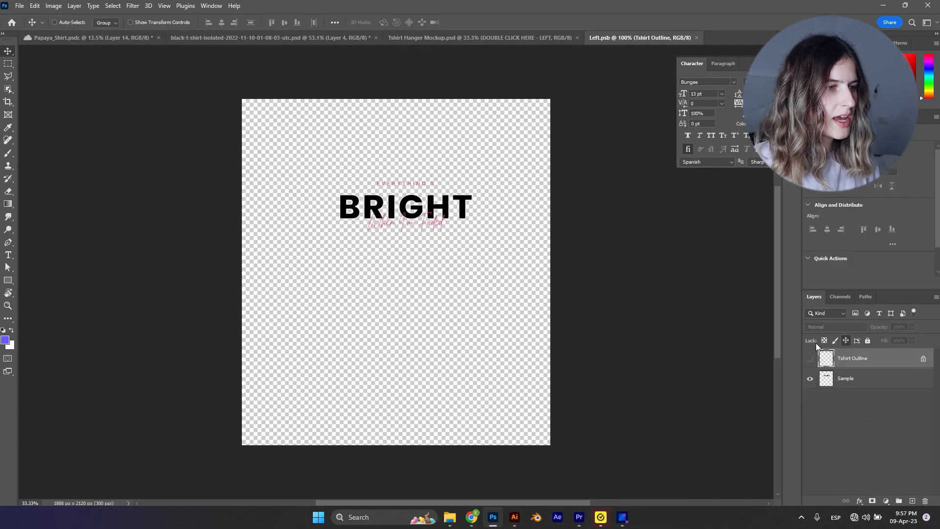
Edit the front shirt smart object artwork and return to the updated hanger mockup
{"action": "left_click", "coordinate": [480, 37]}
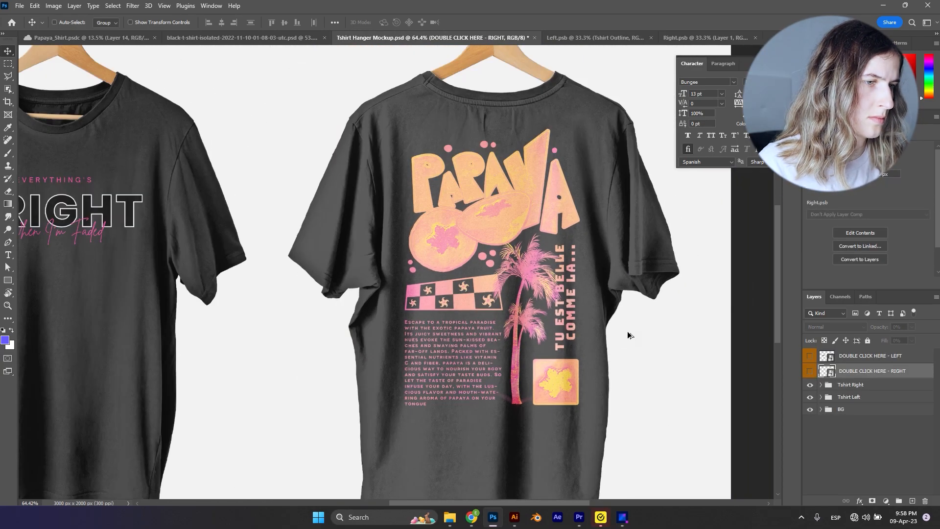
{"action": "left_click", "coordinate": [598, 37]}
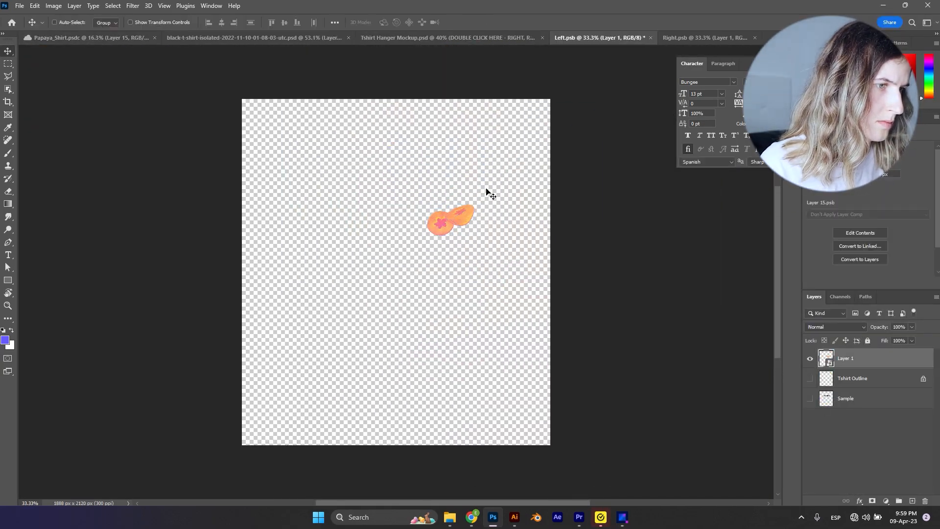
{"action": "left_click", "coordinate": [447, 39]}
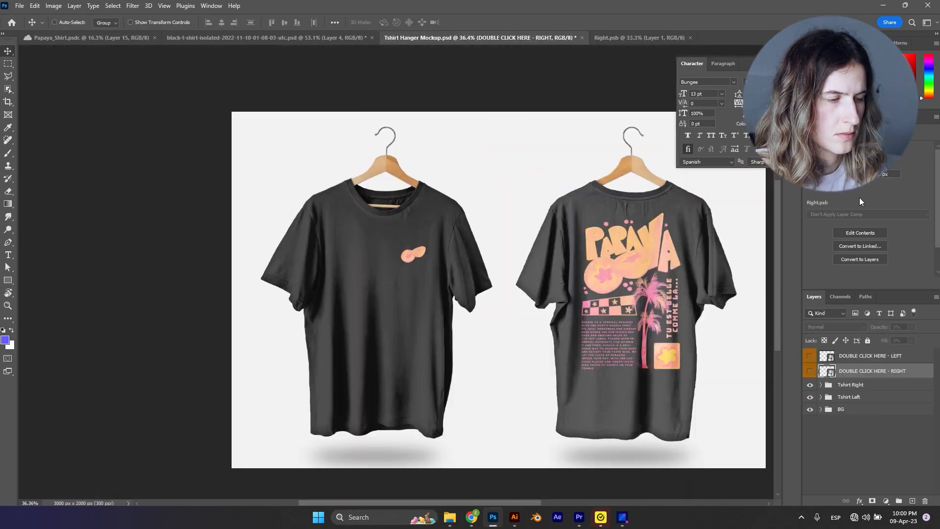